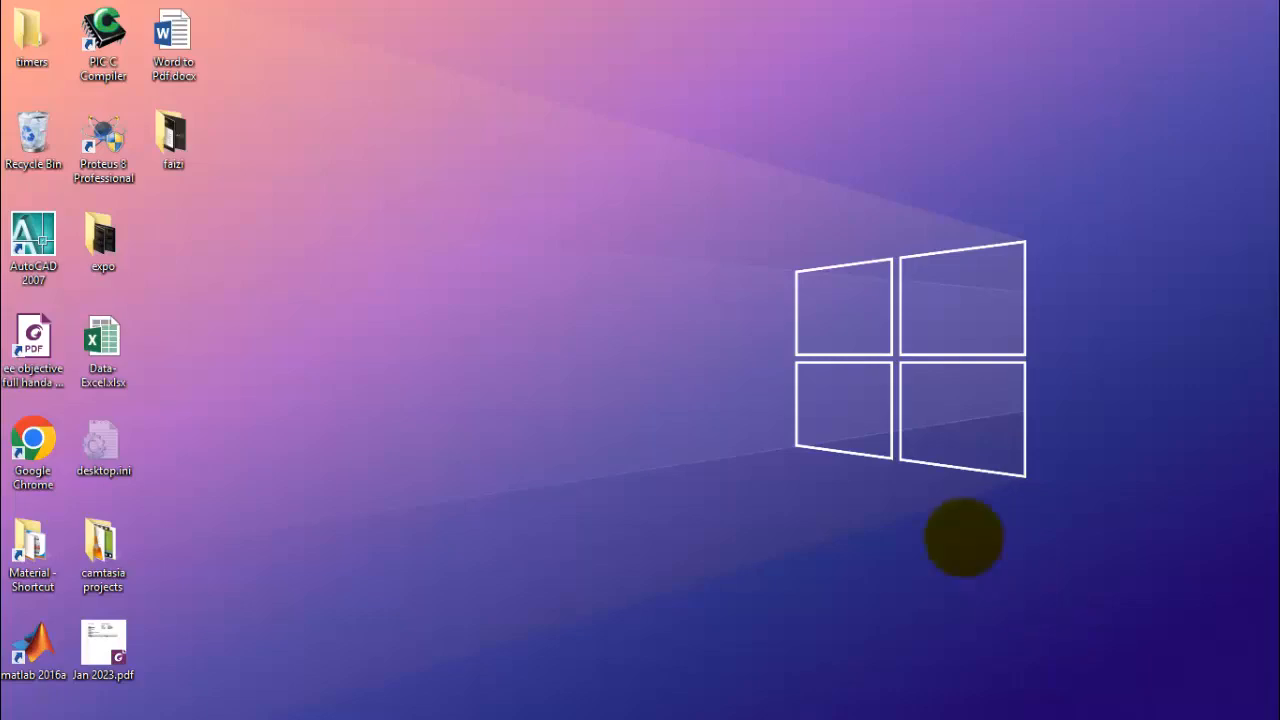
pyautogui.moveTo(476, 240)
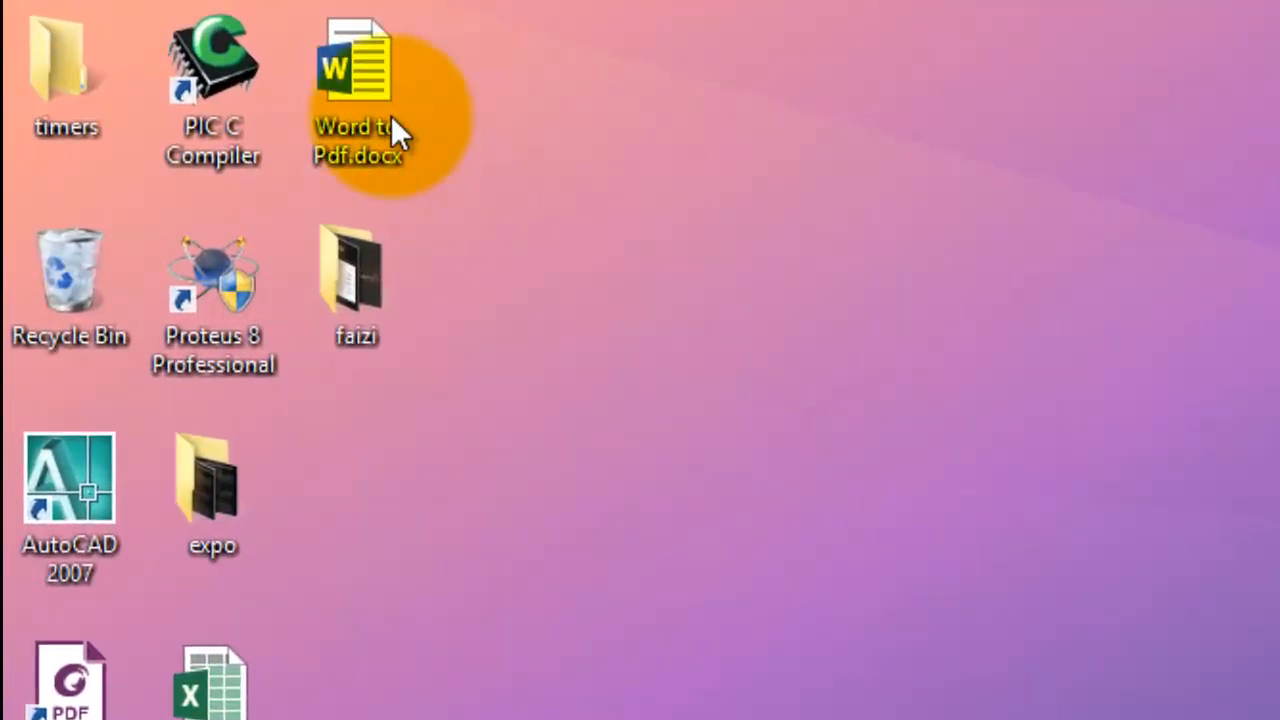
# Step: Open Word to Pdf.docx from the desktop and scroll through its priority tables
pyautogui.click(356, 70)
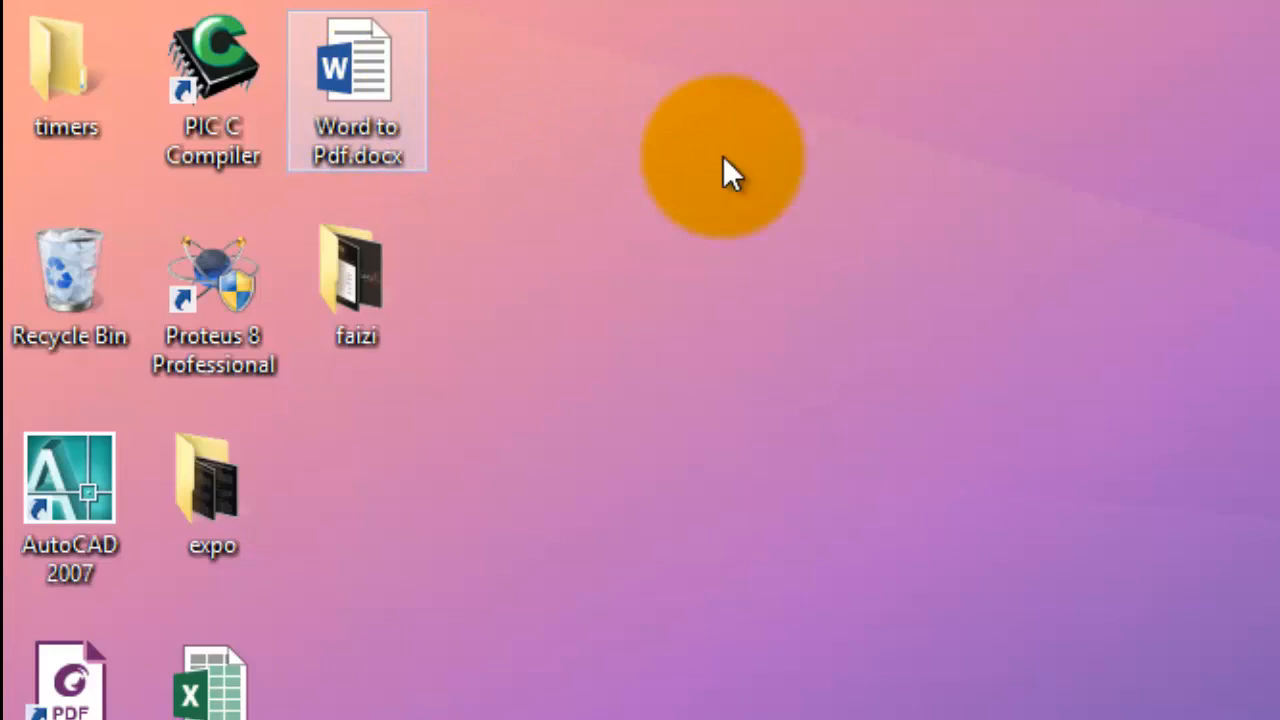
pyautogui.doubleClick(356, 90)
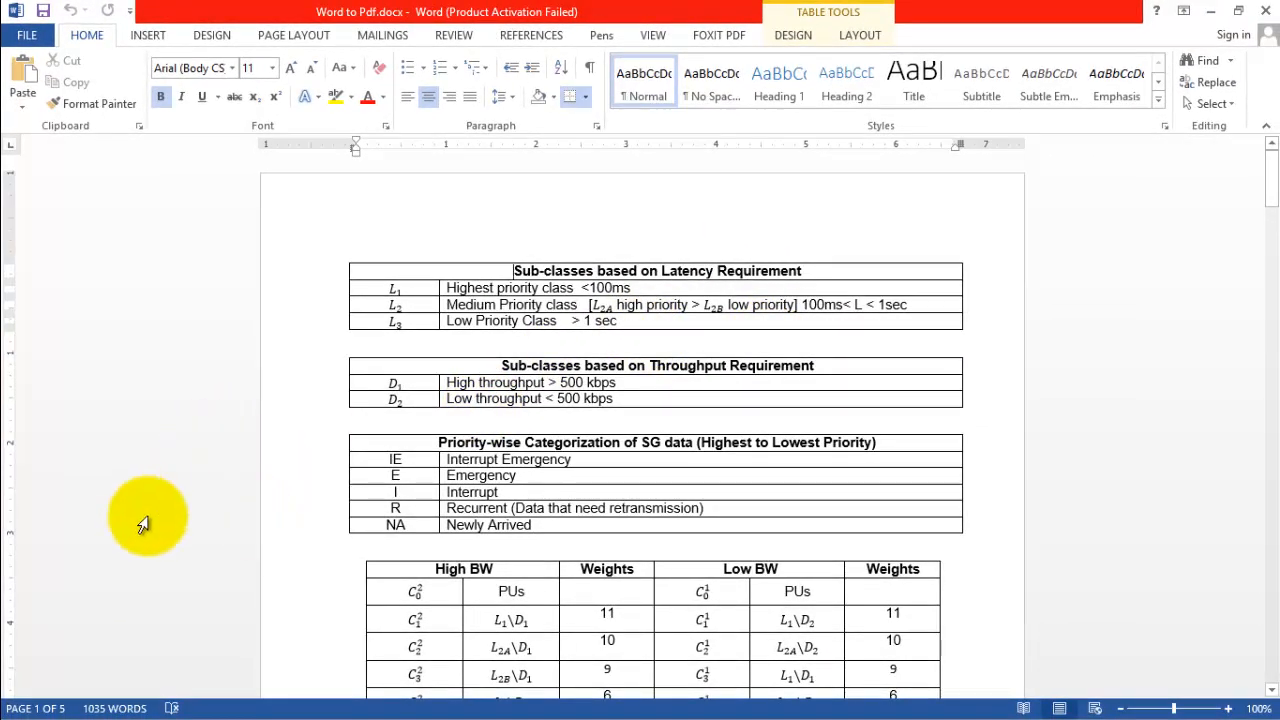
pyautogui.moveTo(670, 376)
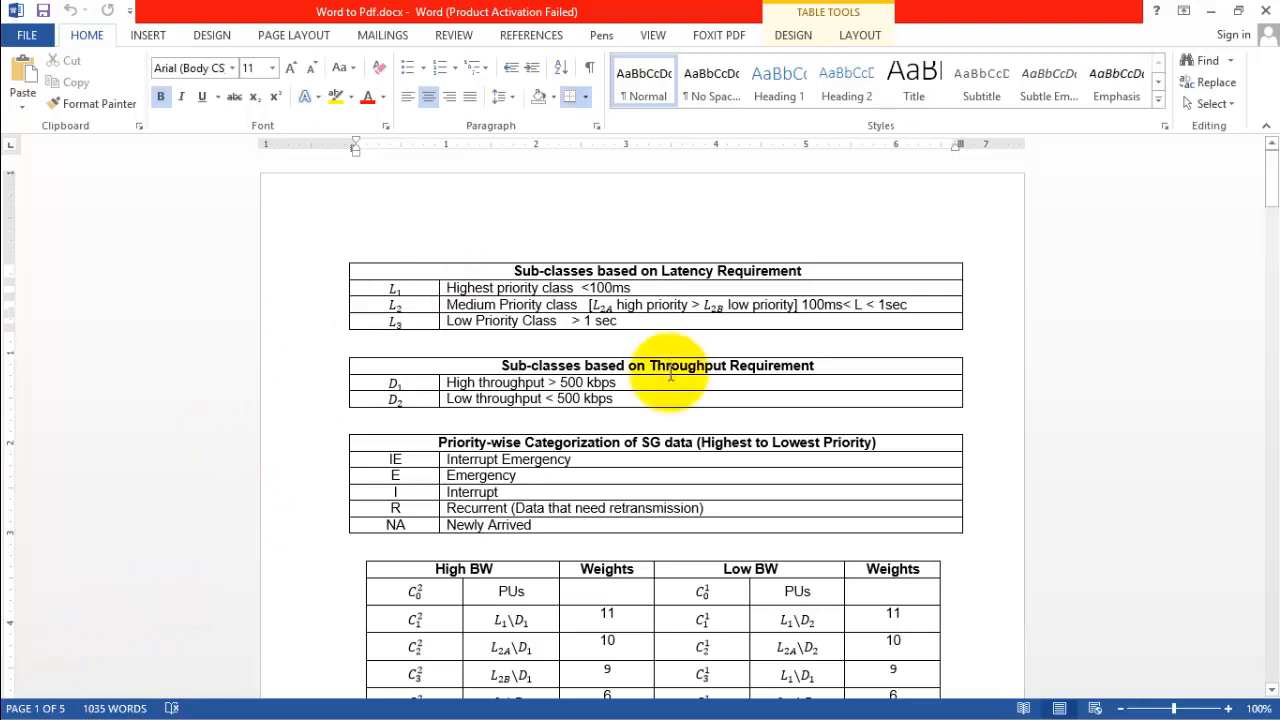
pyautogui.scroll(3)
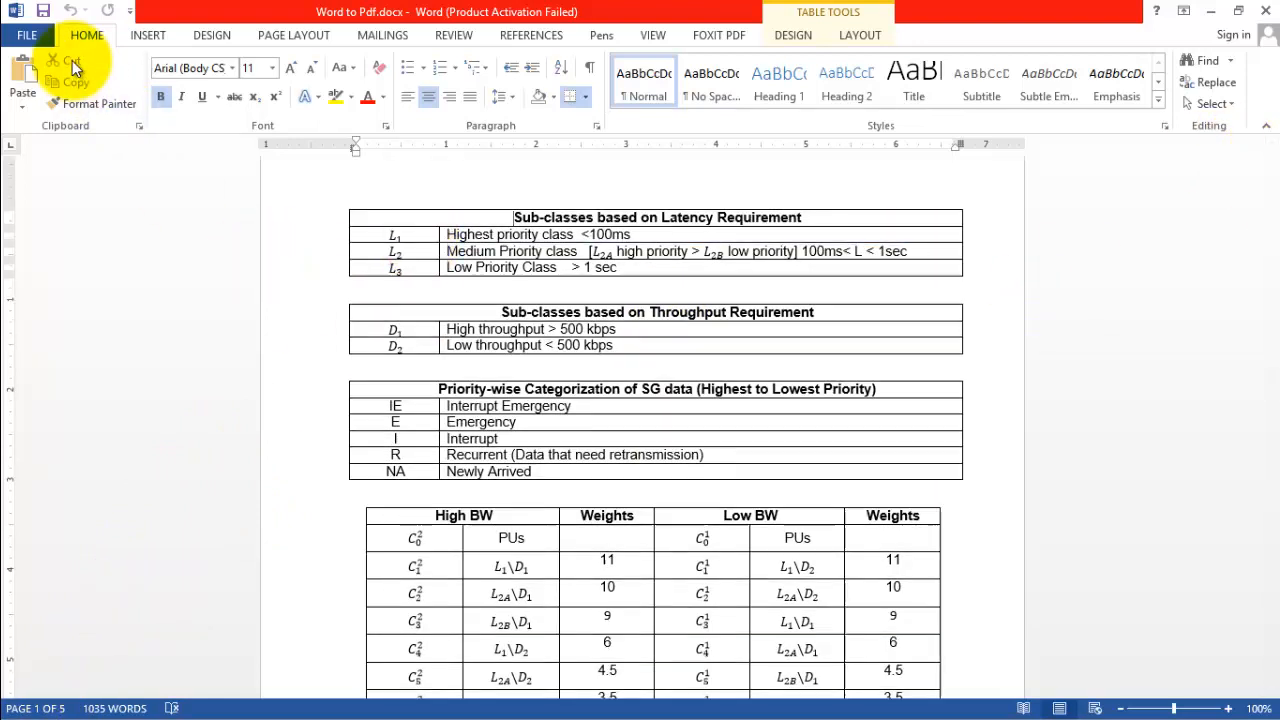
pyautogui.moveTo(280, 260)
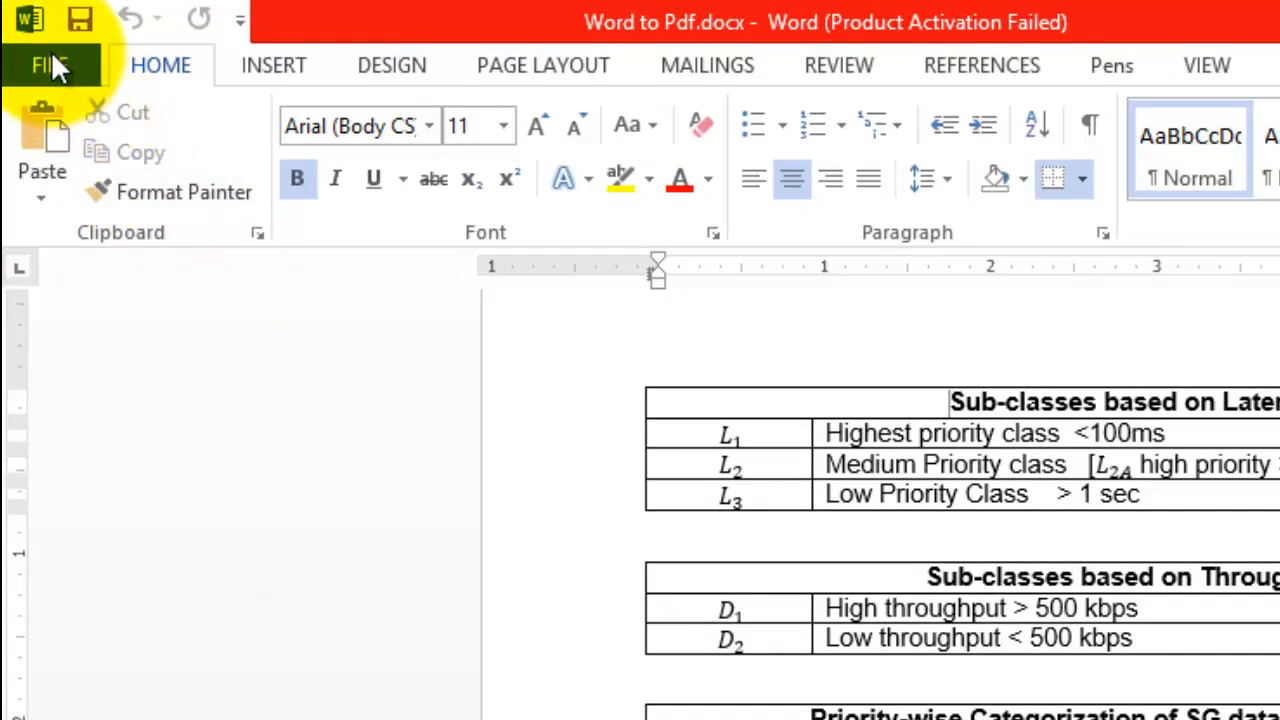
# Step: Start Save As from the File menu with Desktop as the save location
pyautogui.click(50, 64)
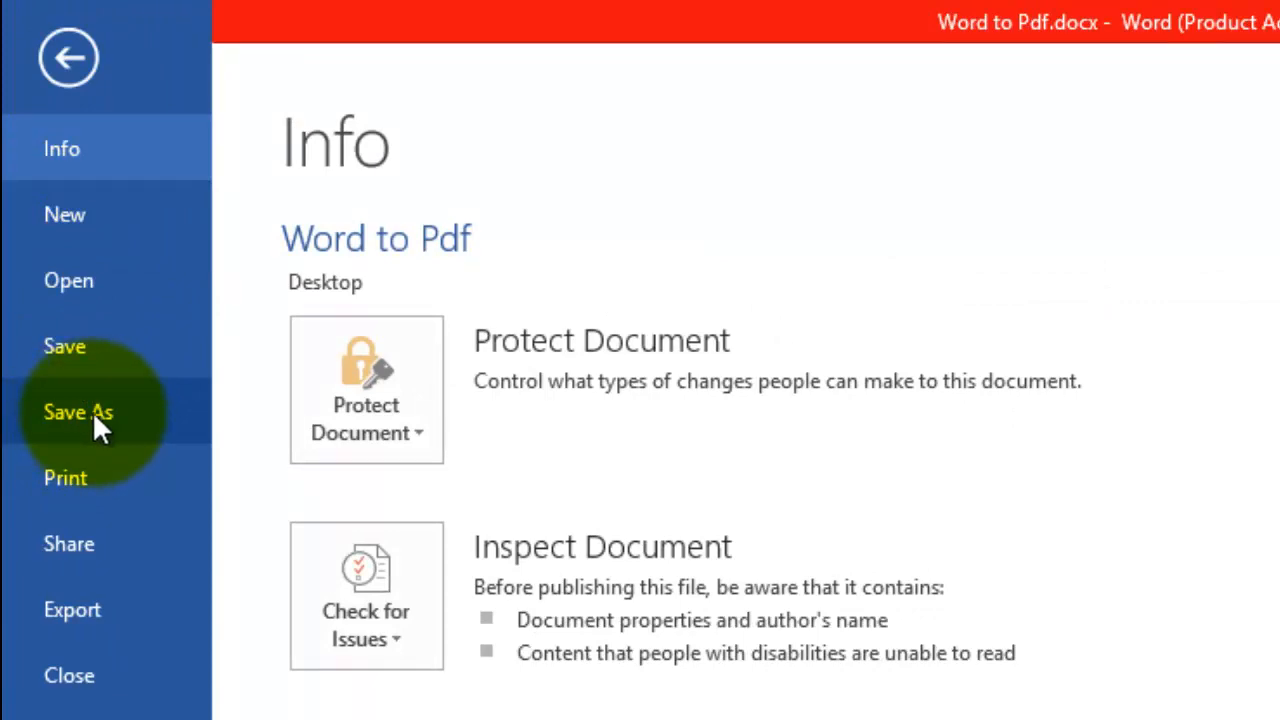
pyautogui.click(78, 412)
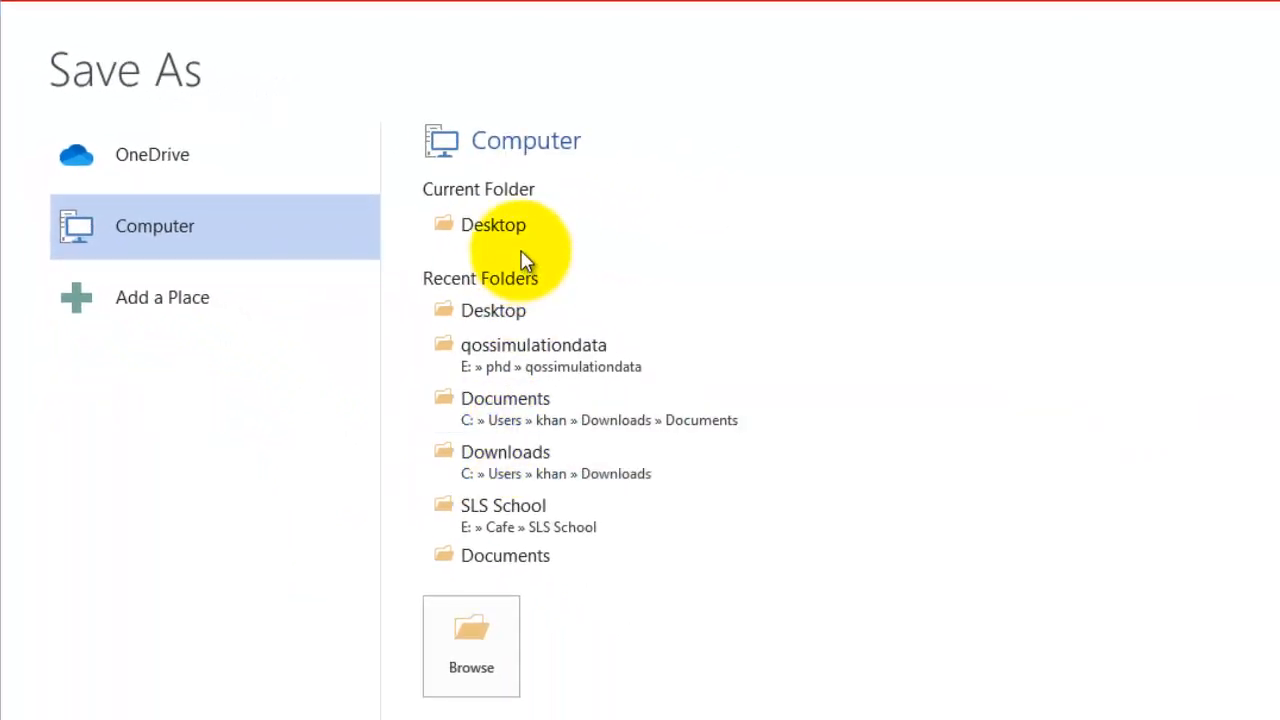
pyautogui.click(492, 224)
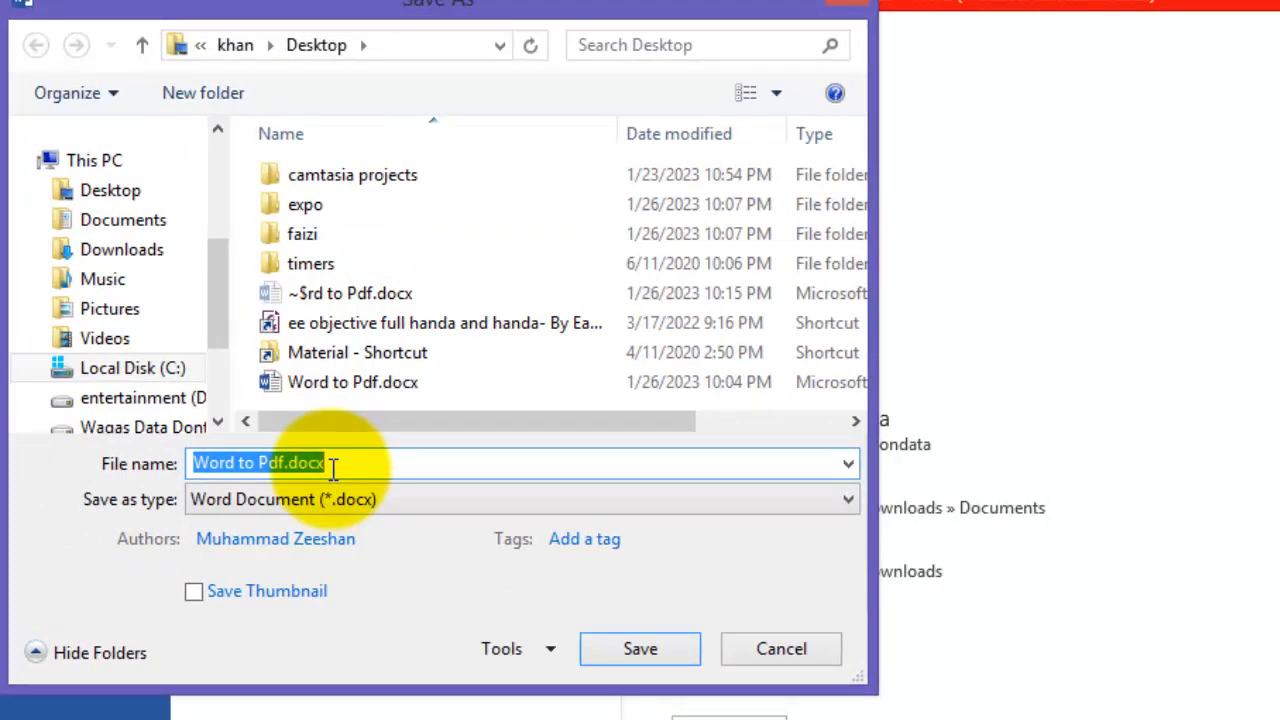
# Step: Name the copy 'word to pdf' and choose PDF (*.pdf) as the save type
pyautogui.write('word to pdf')
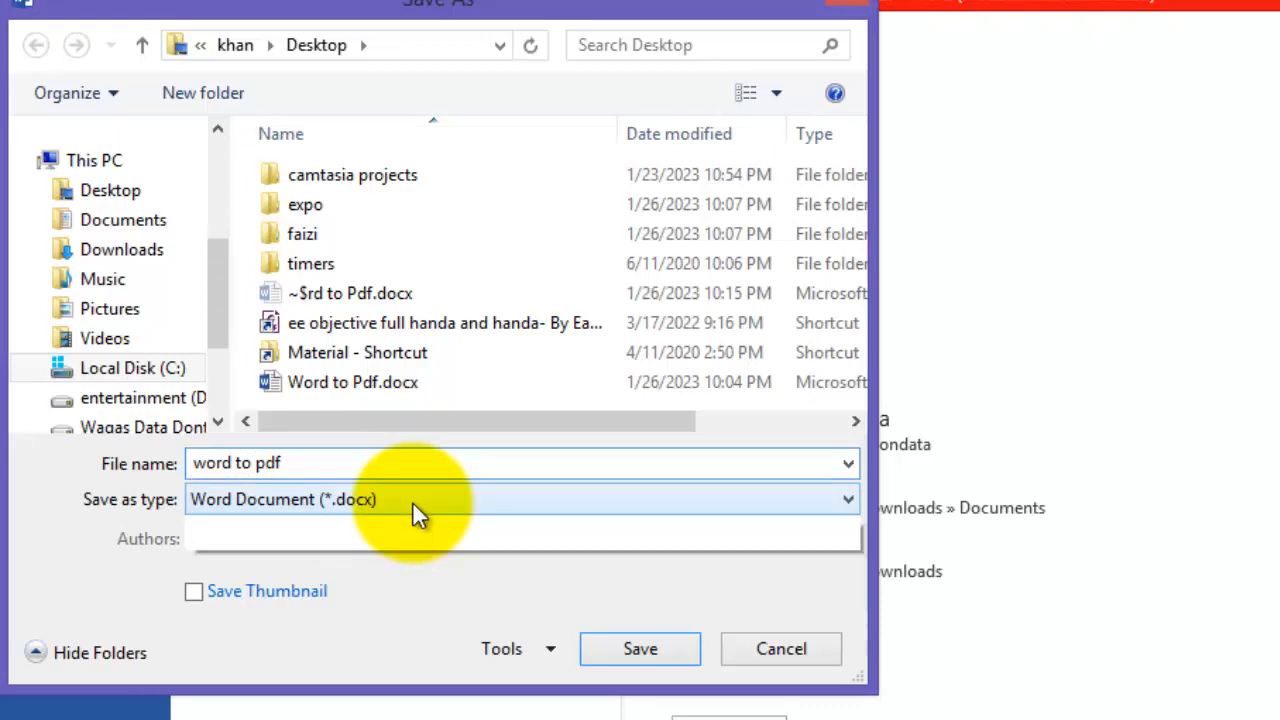
pyautogui.click(520, 500)
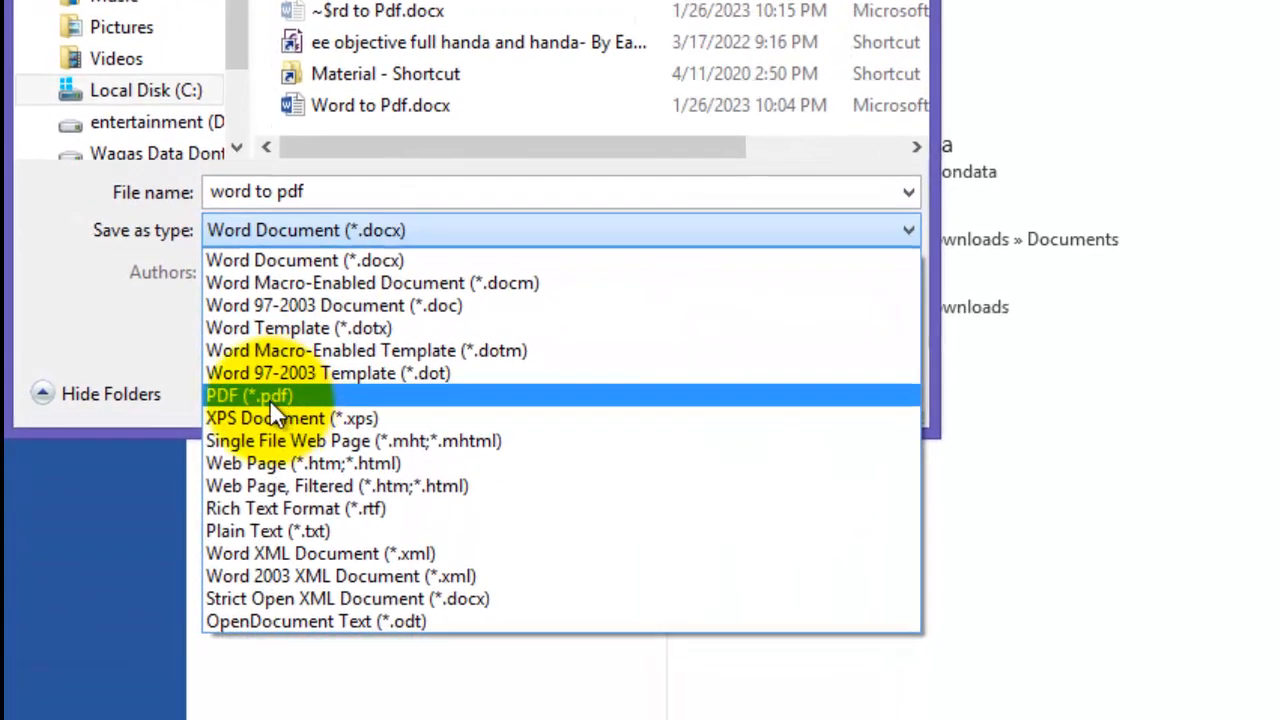
pyautogui.click(248, 396)
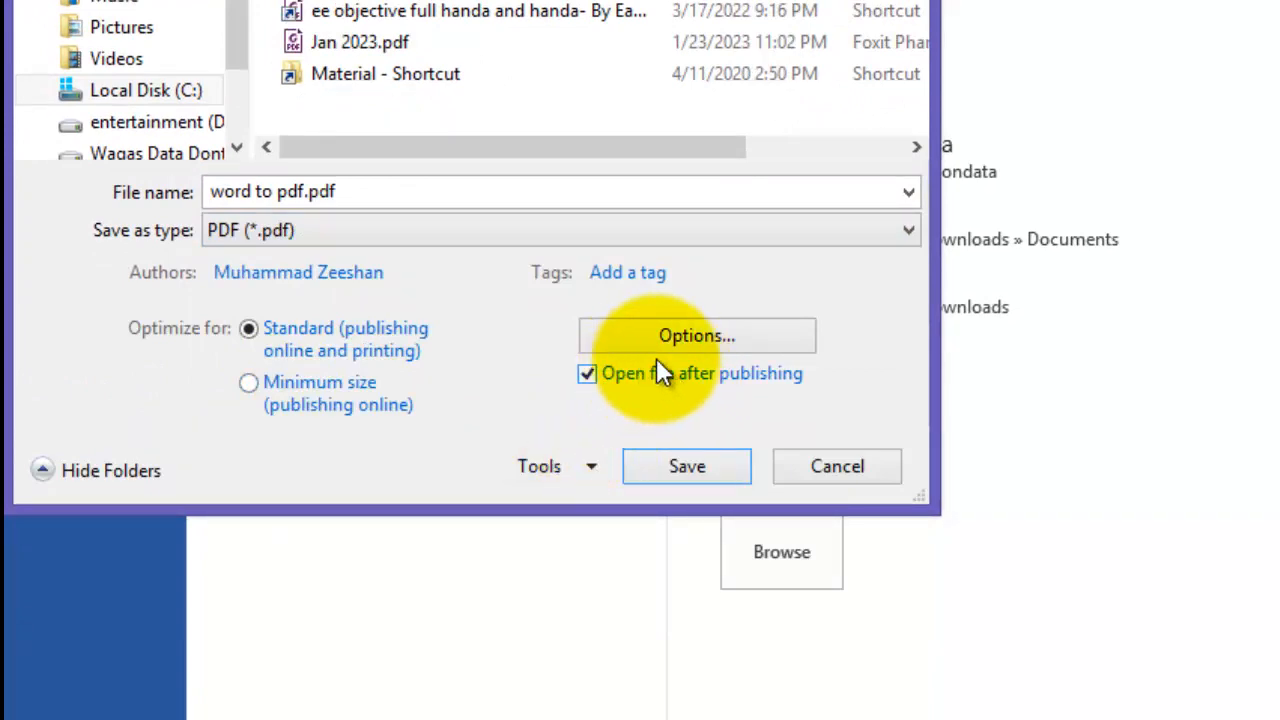
# Step: Keep the page range All in Options and save word to pdf.pdf to the Desktop
pyautogui.click(696, 336)
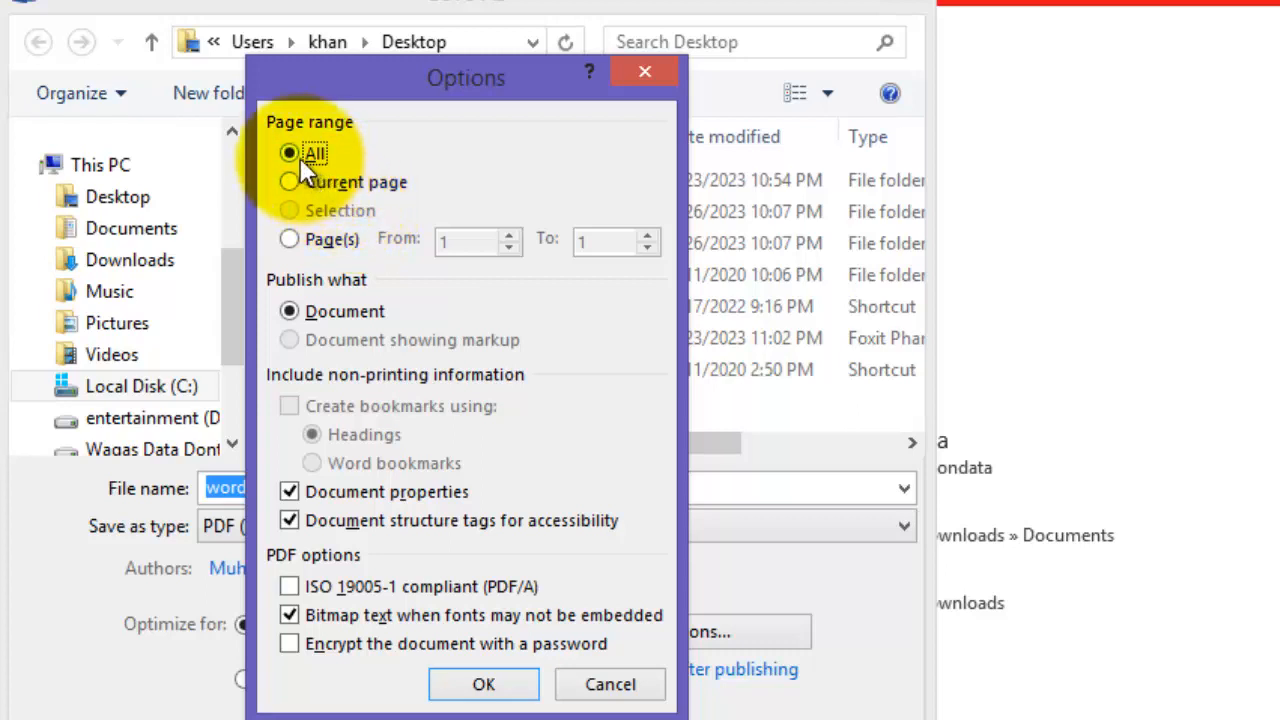
pyautogui.moveTo(396, 260)
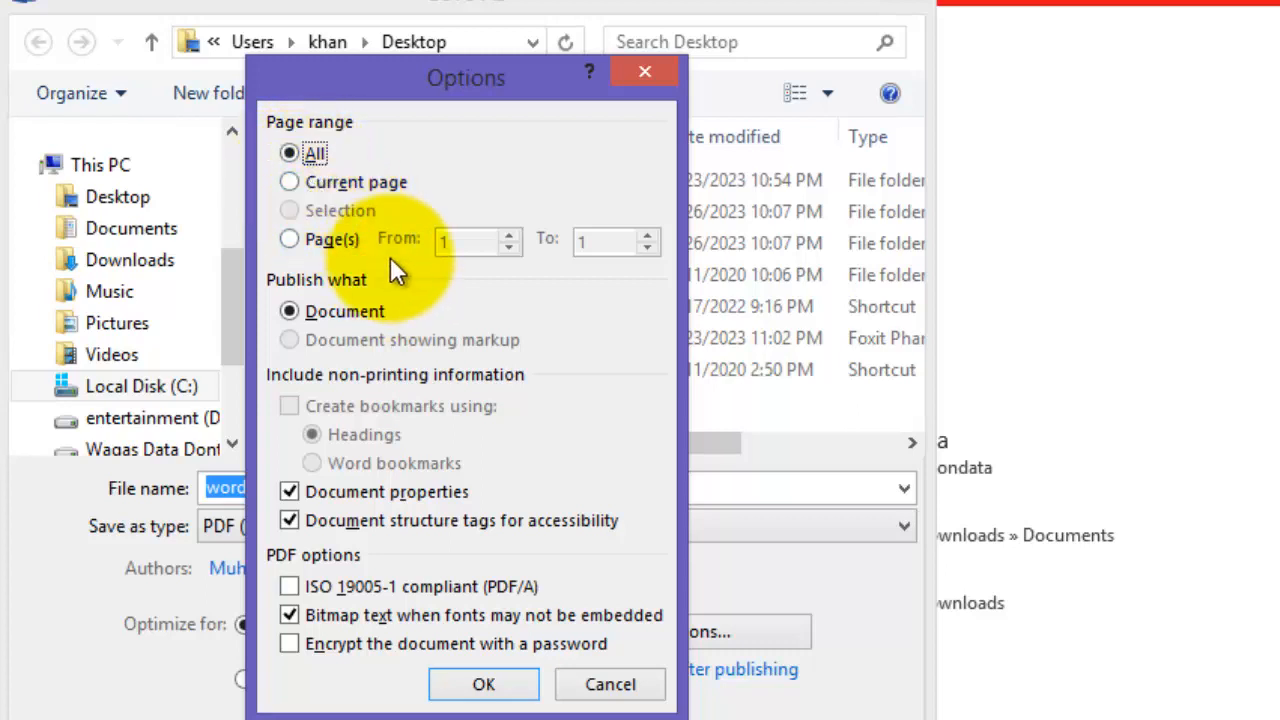
pyautogui.moveTo(484, 250)
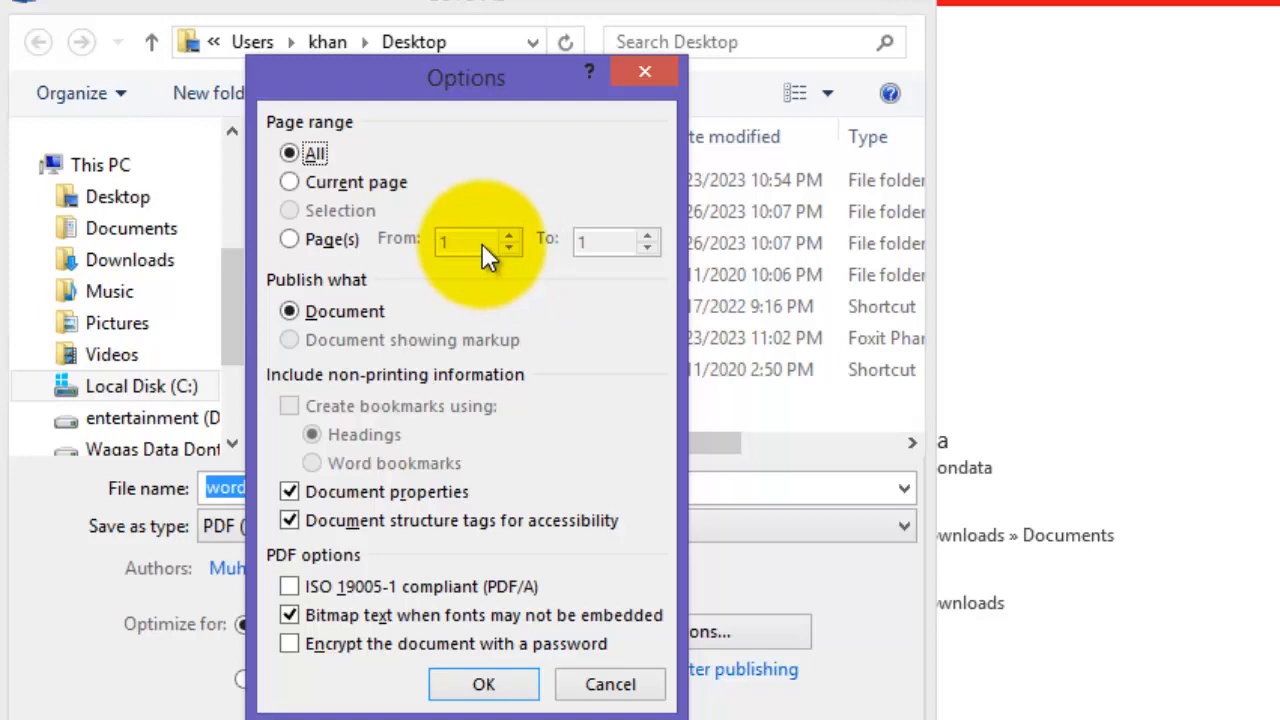
pyautogui.click(484, 684)
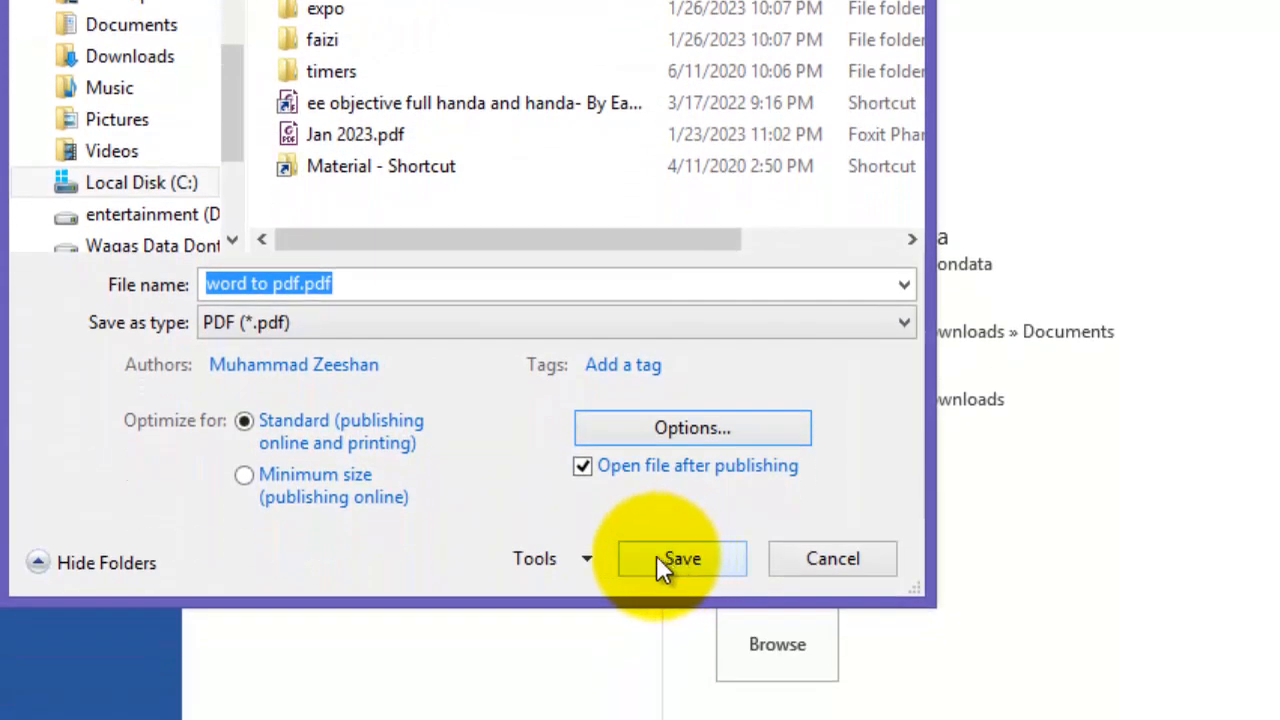
pyautogui.click(682, 558)
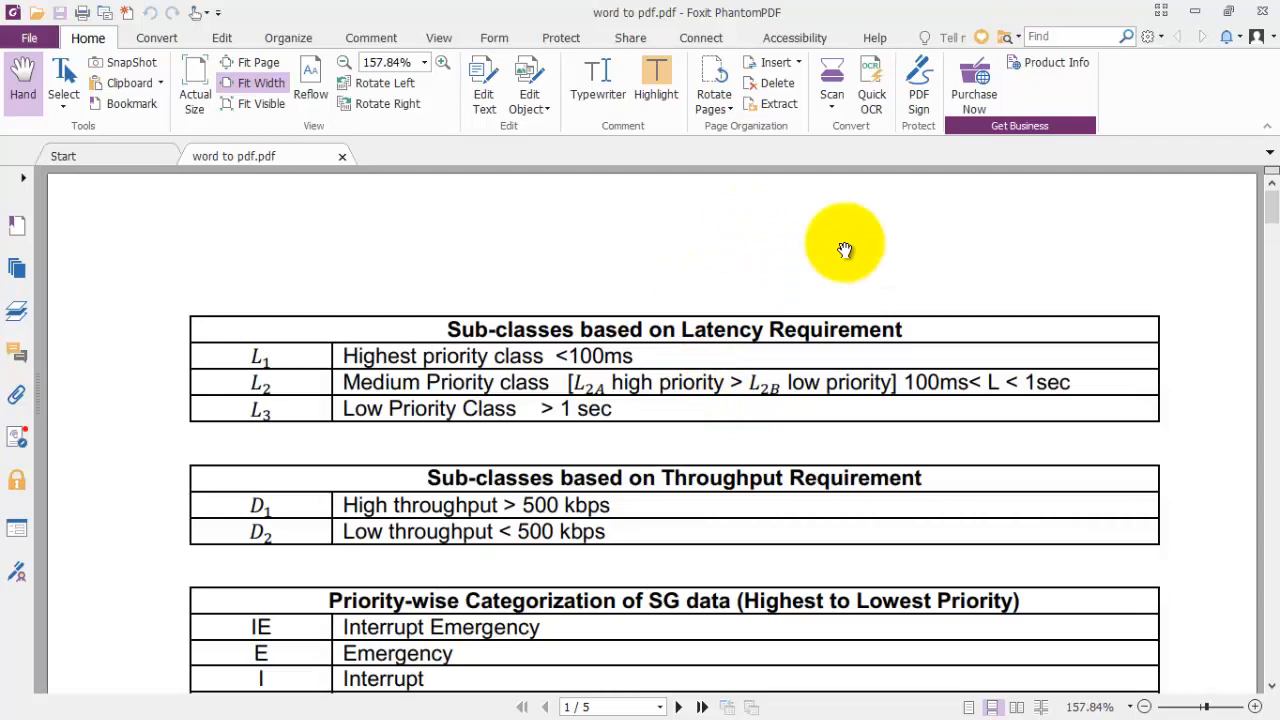
pyautogui.scroll(-3)
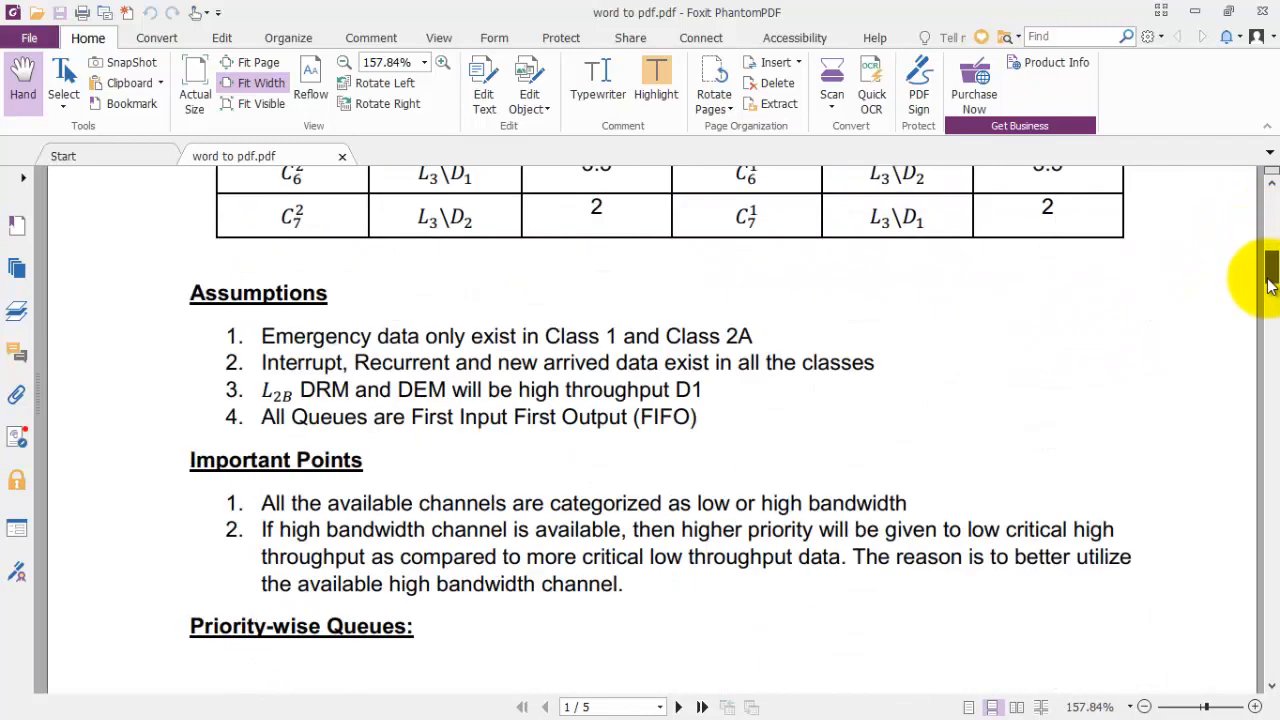
pyautogui.scroll(-3)
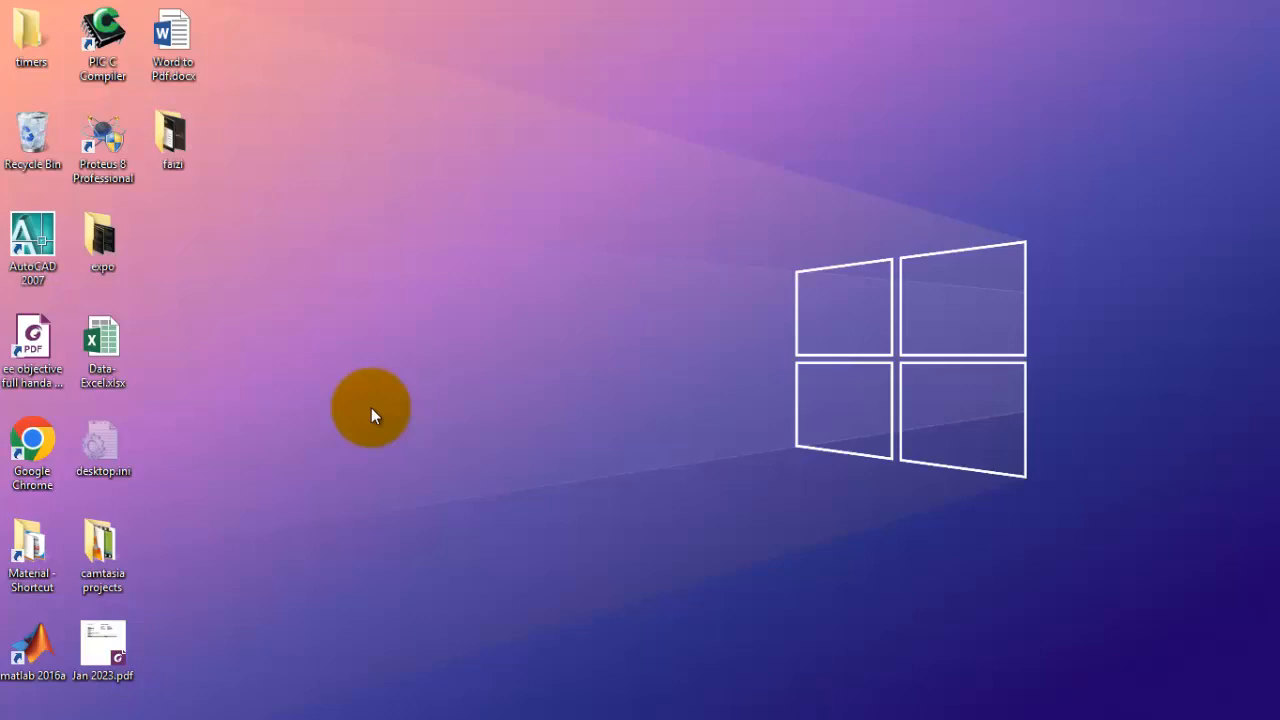
pyautogui.moveTo(170, 400)
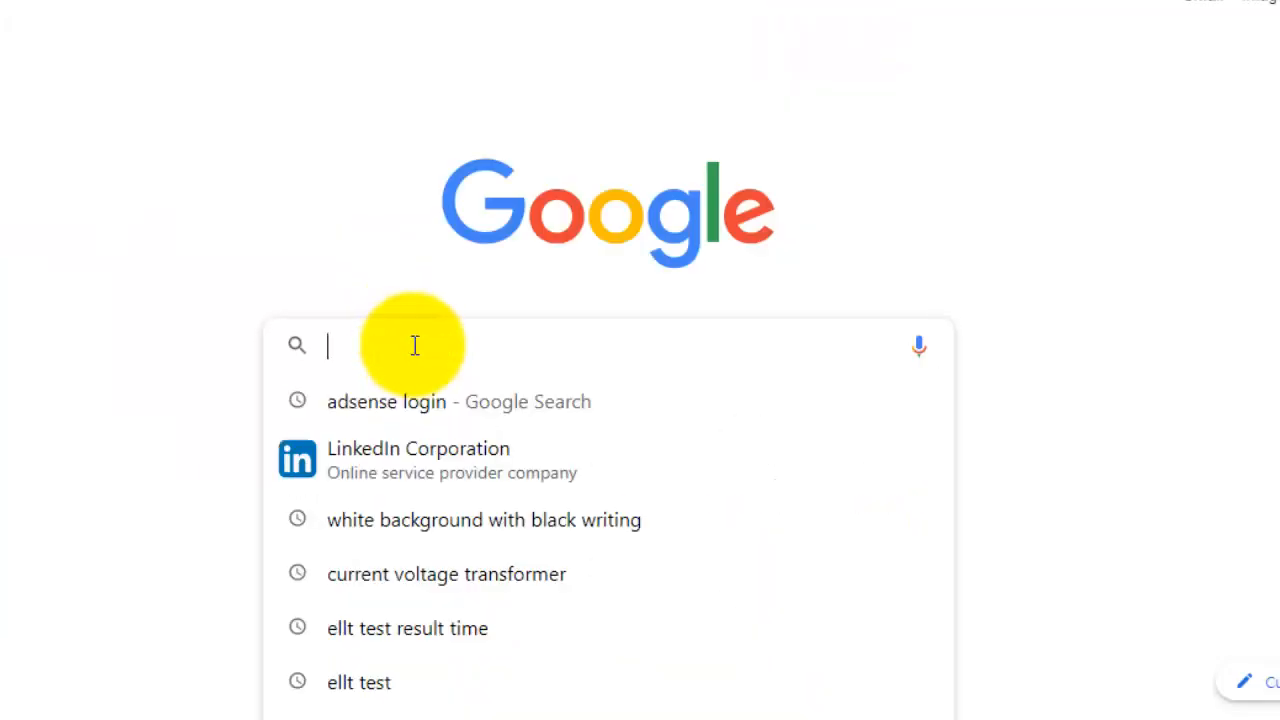
# Step: Search Google for 'word to pdf' to find the Smallpdf converter
pyautogui.write('word to pdf')
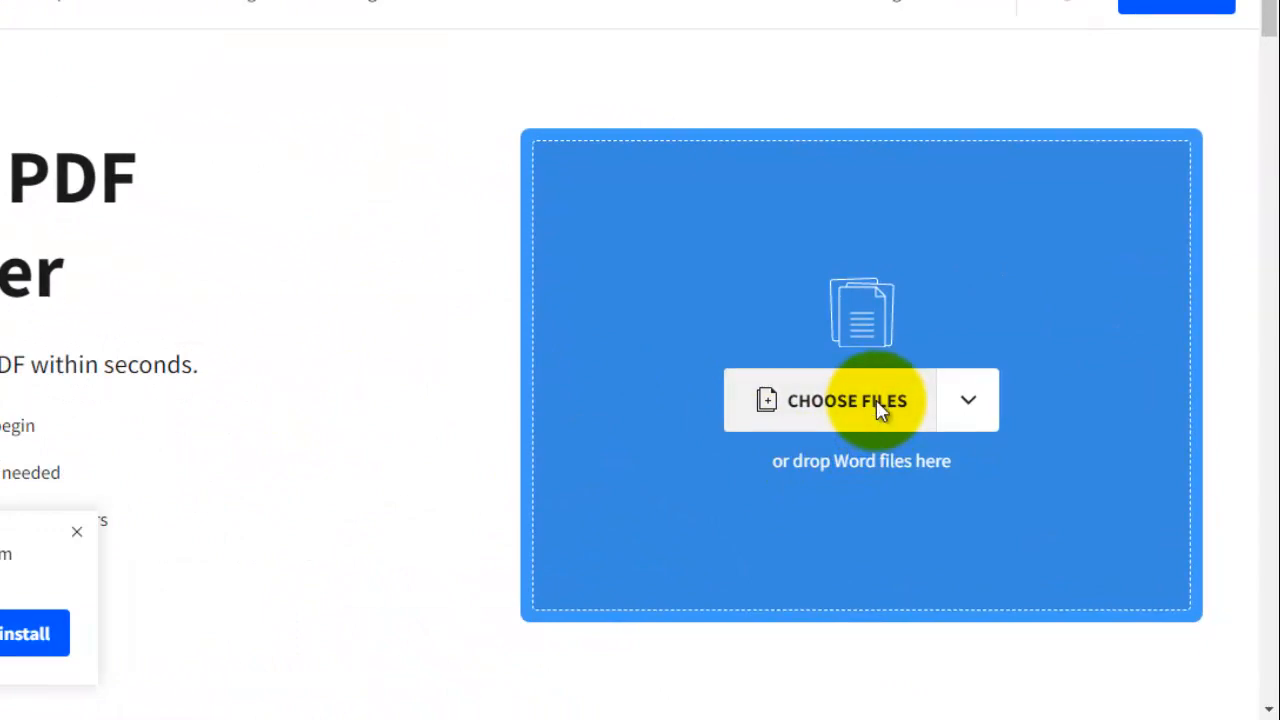
# Step: Upload Word to Pdf.docx to Smallpdf for conversion
pyautogui.click(848, 400)
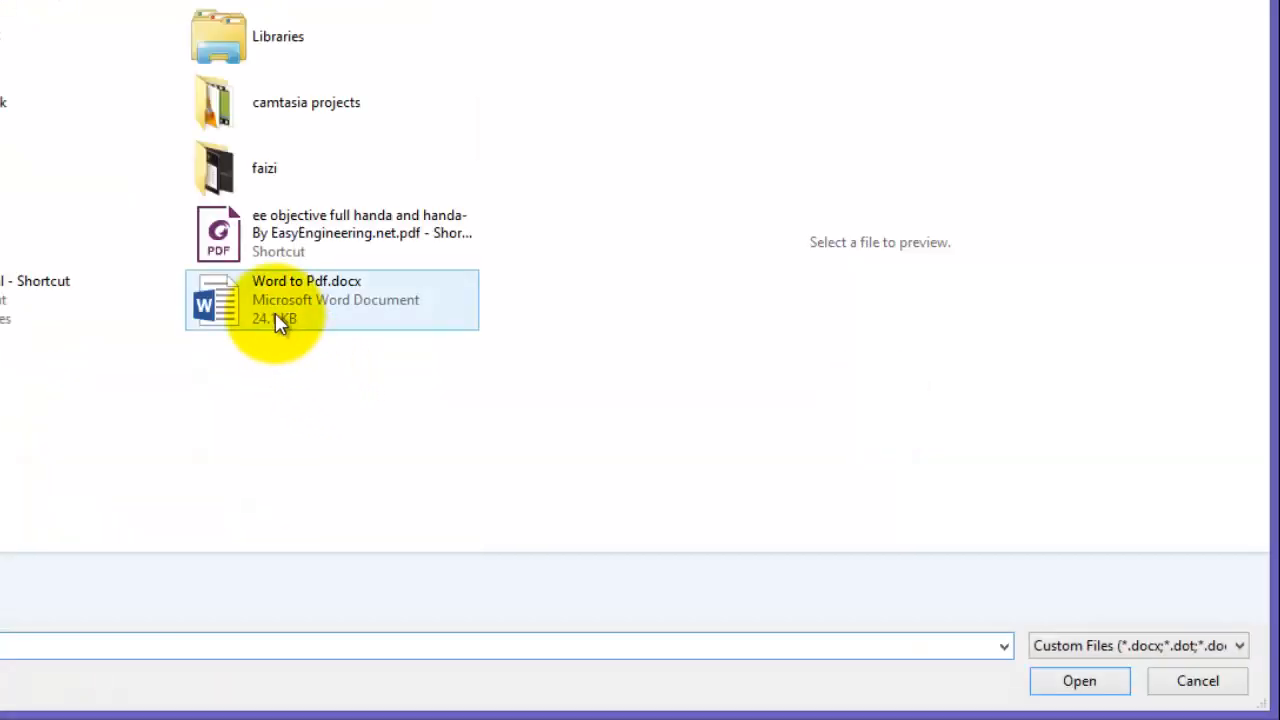
pyautogui.click(1080, 680)
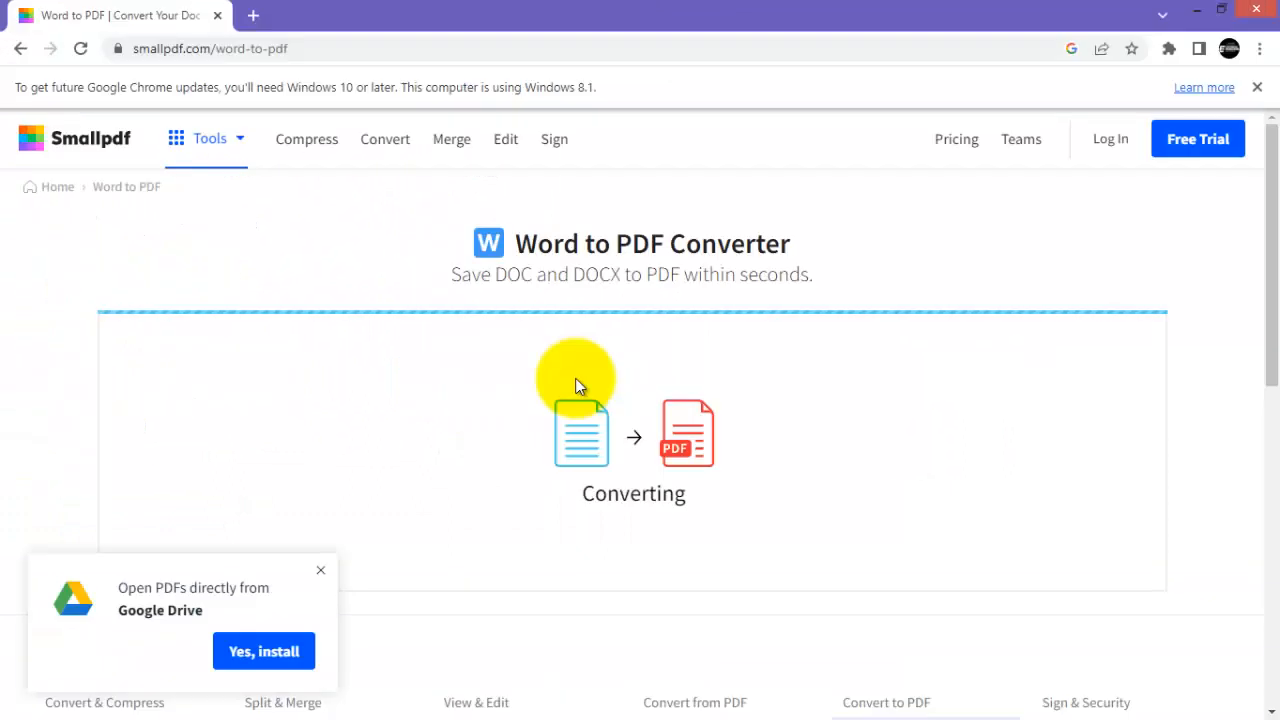
pyautogui.moveTo(590, 460)
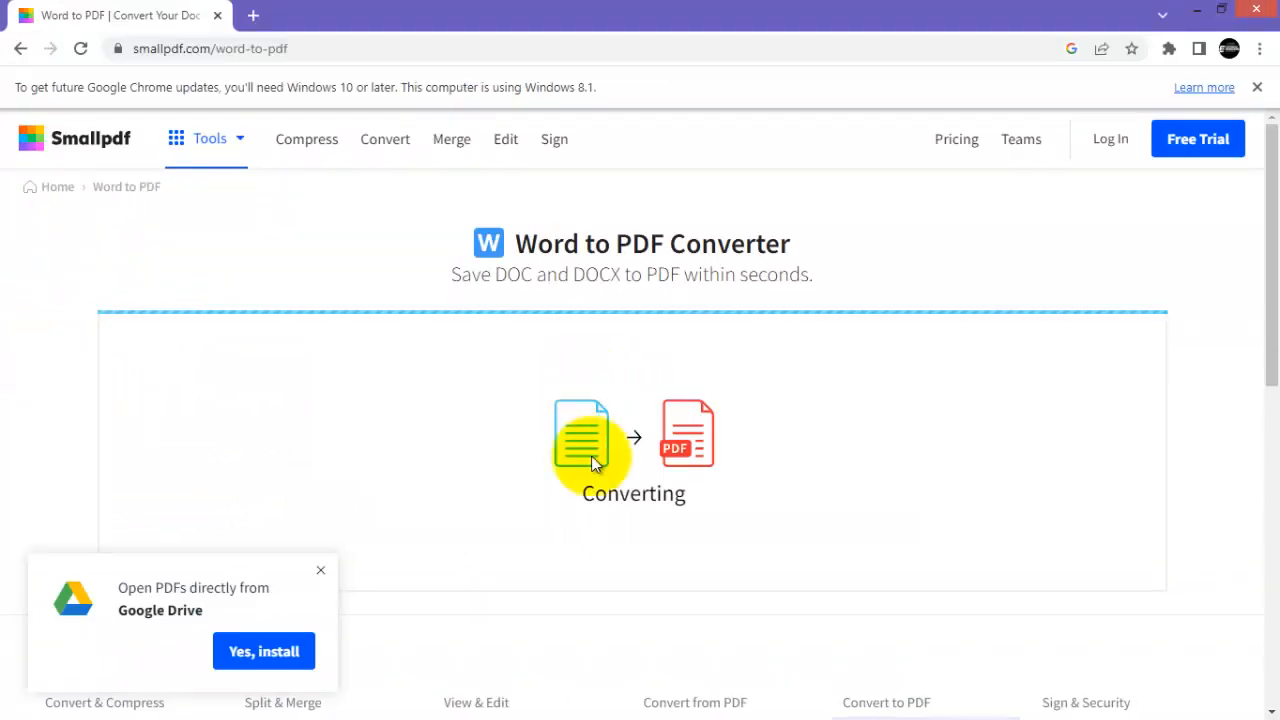
pyautogui.moveTo(696, 476)
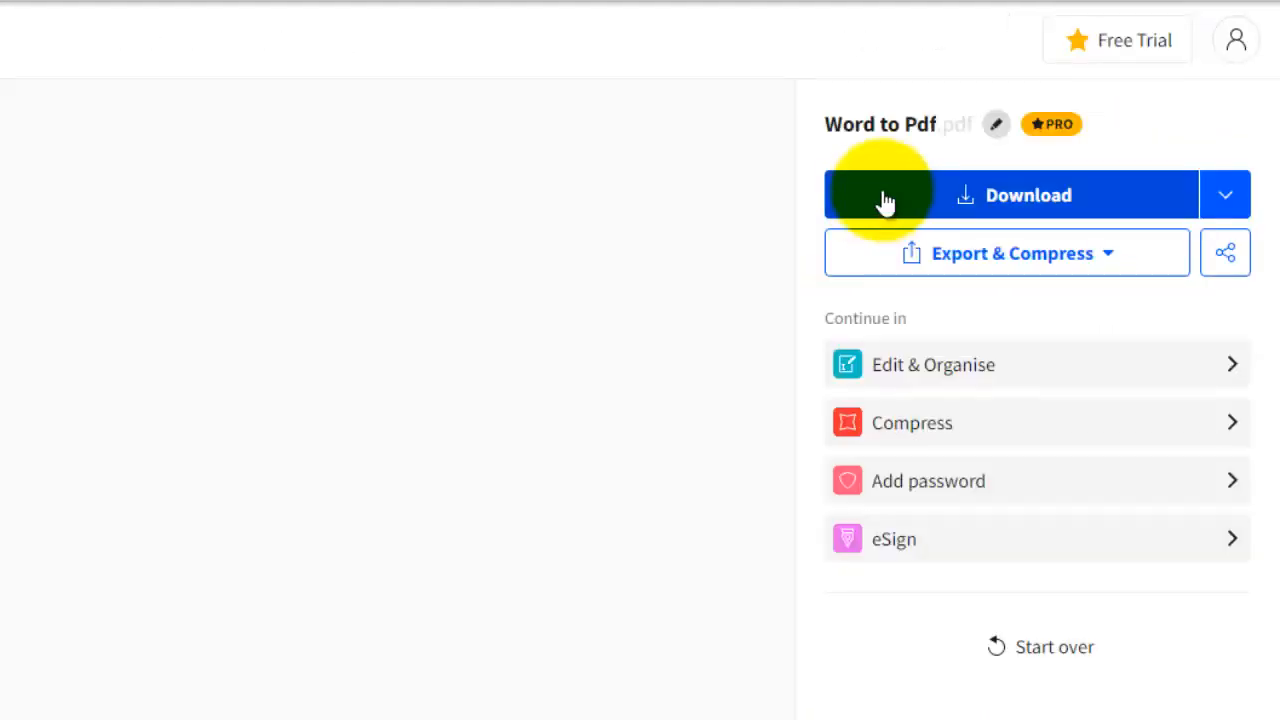
# Step: Download the converted PDF and open it in Foxit PhantomPDF
pyautogui.click(1012, 196)
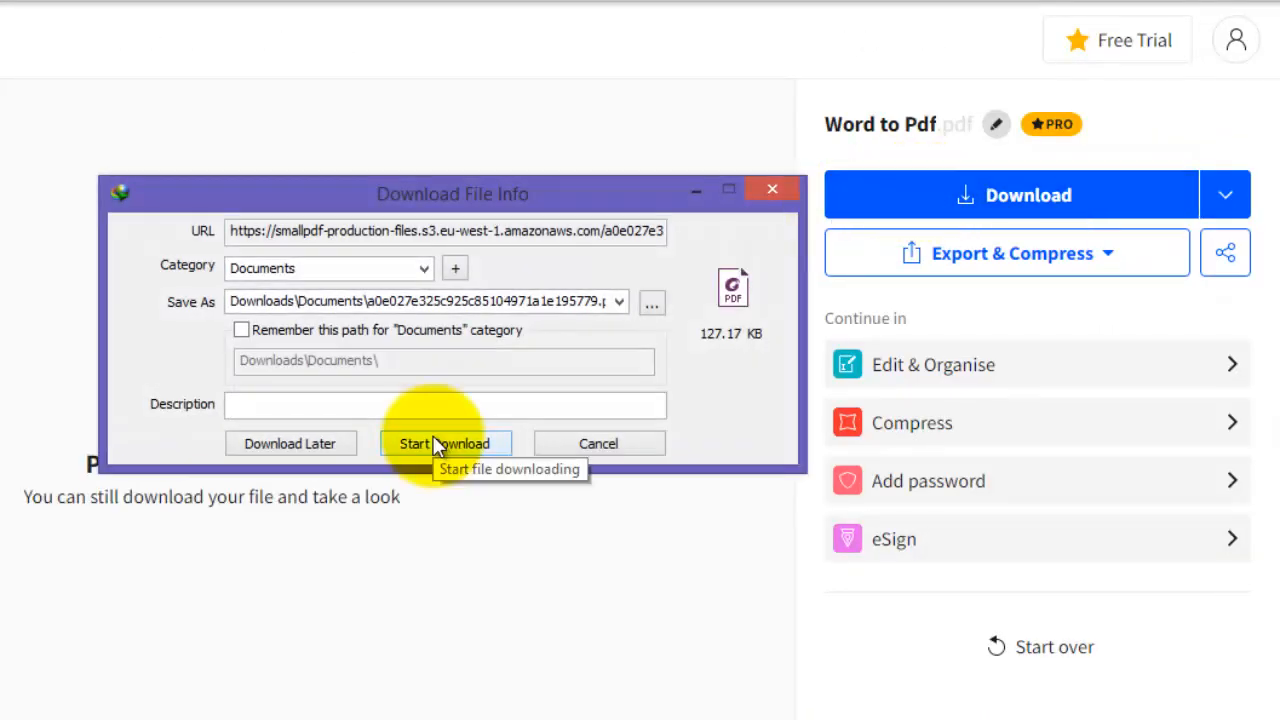
pyautogui.click(444, 444)
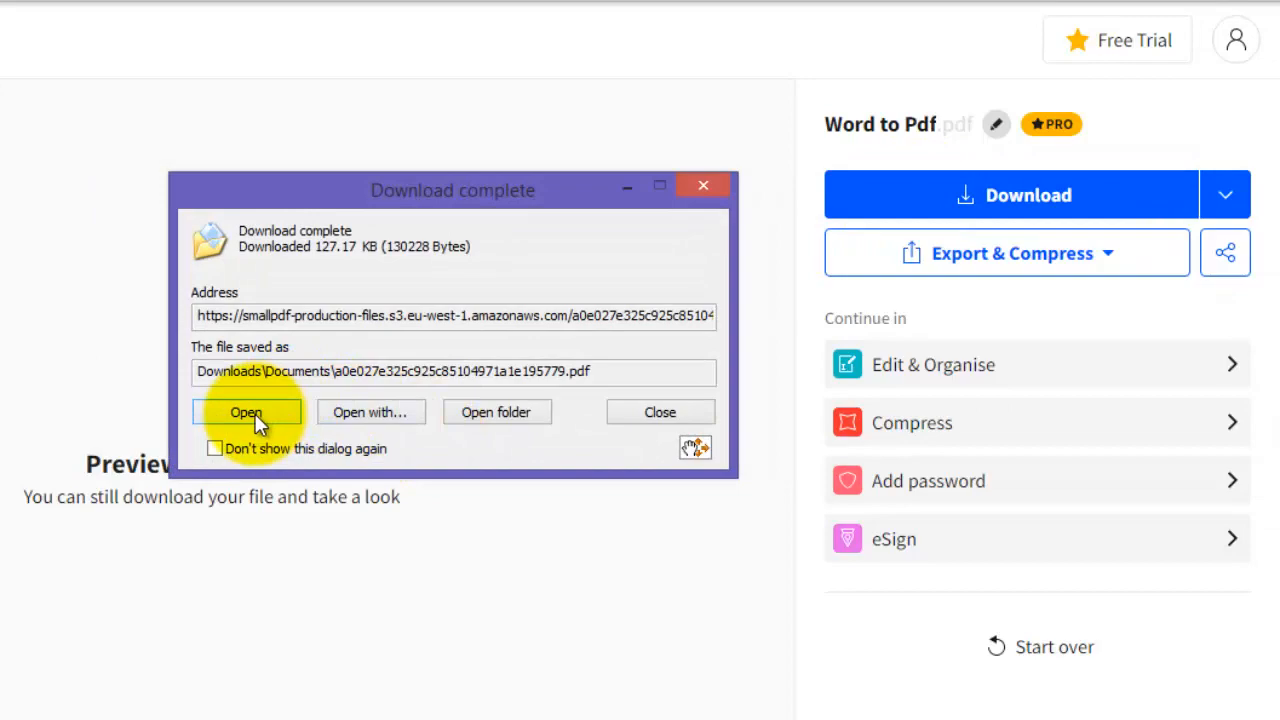
pyautogui.click(246, 412)
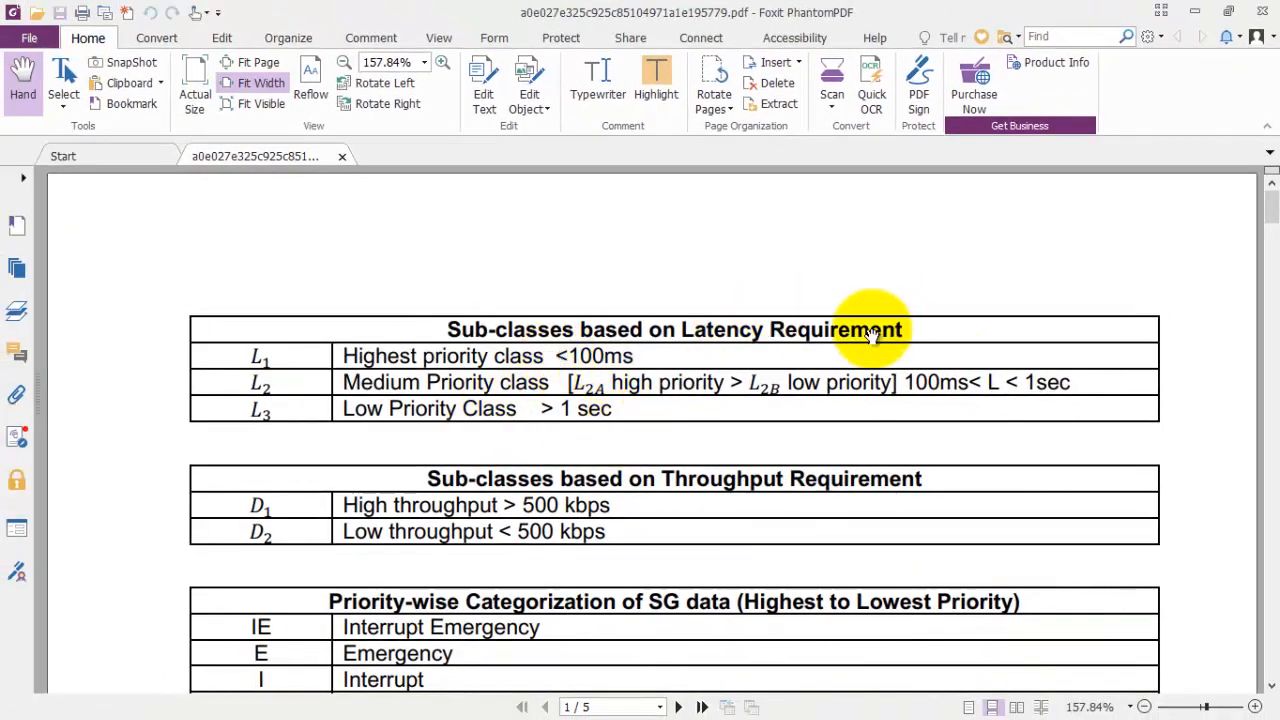
pyautogui.moveTo(964, 330)
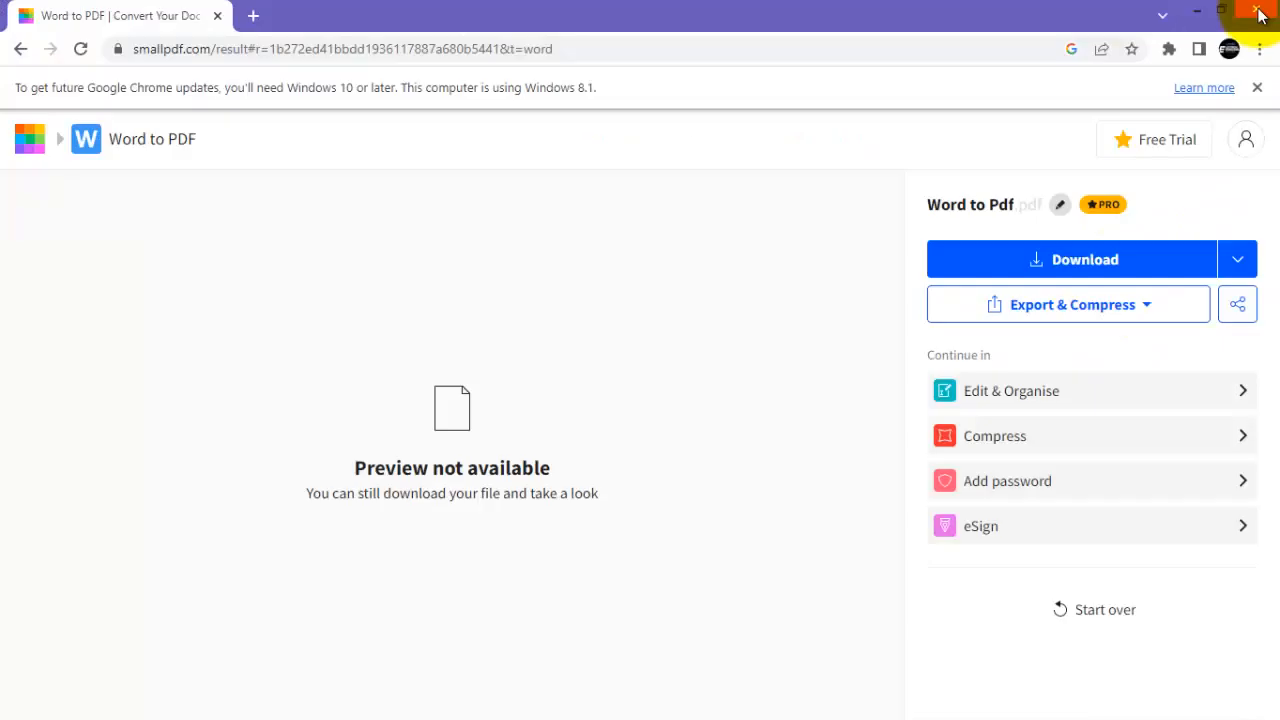
pyautogui.moveTo(1260, 16)
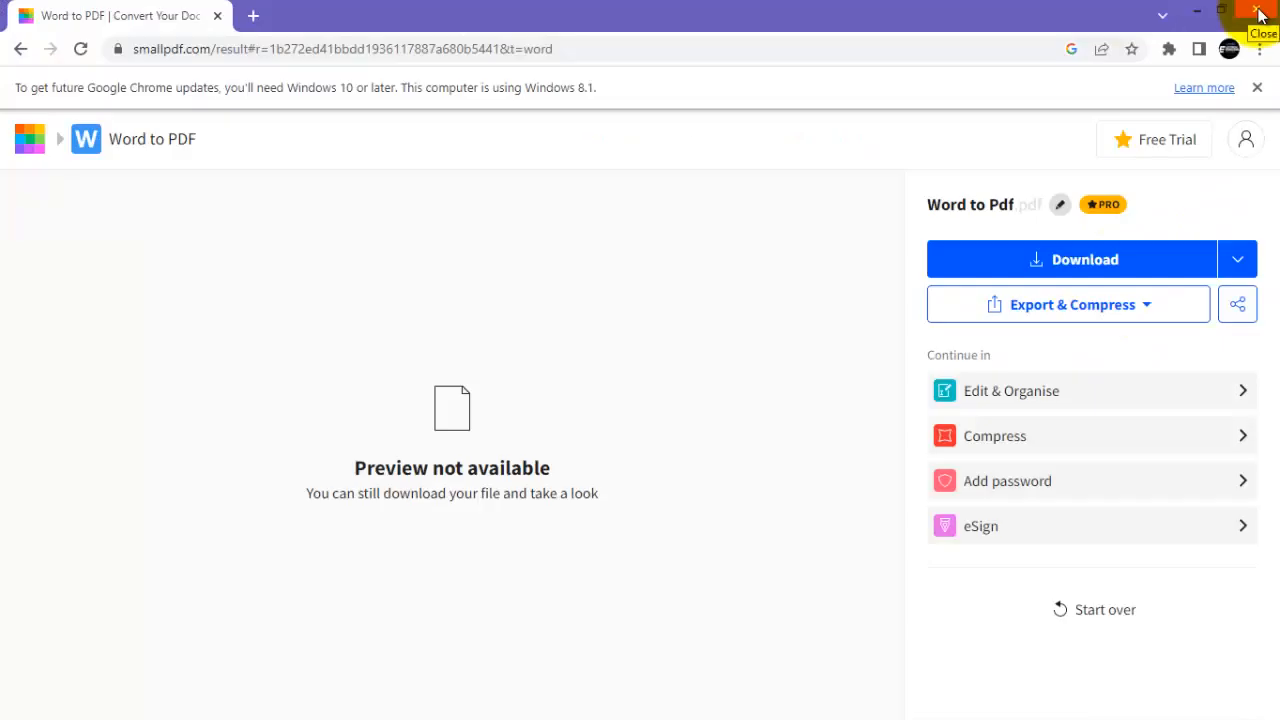